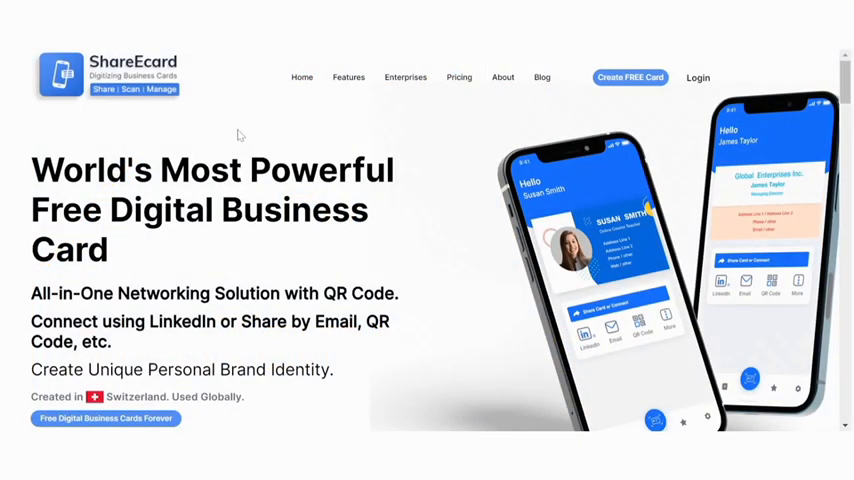
- Start a free card and scroll through the gallery of design templates
click(630, 77)
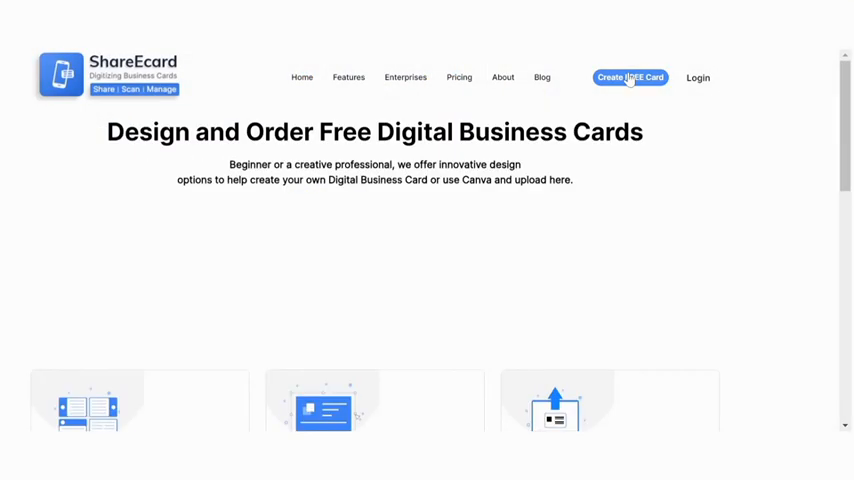
scroll(down, 3)
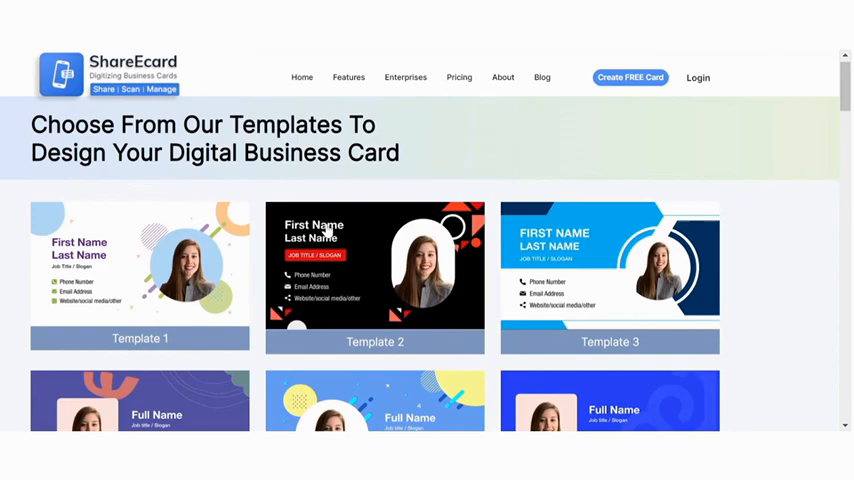
scroll(down, 3)
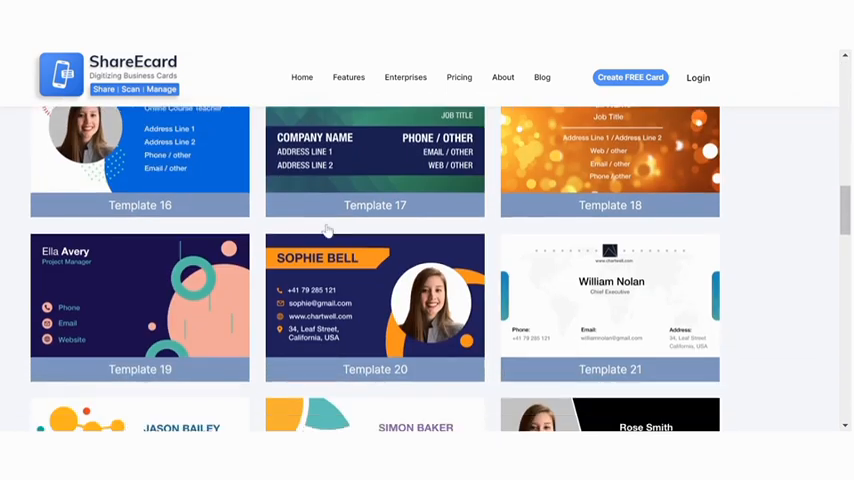
scroll(down, 3)
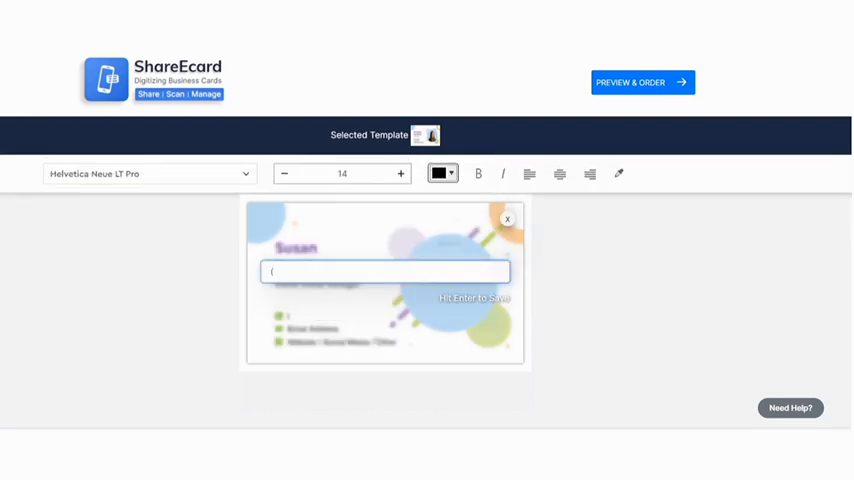
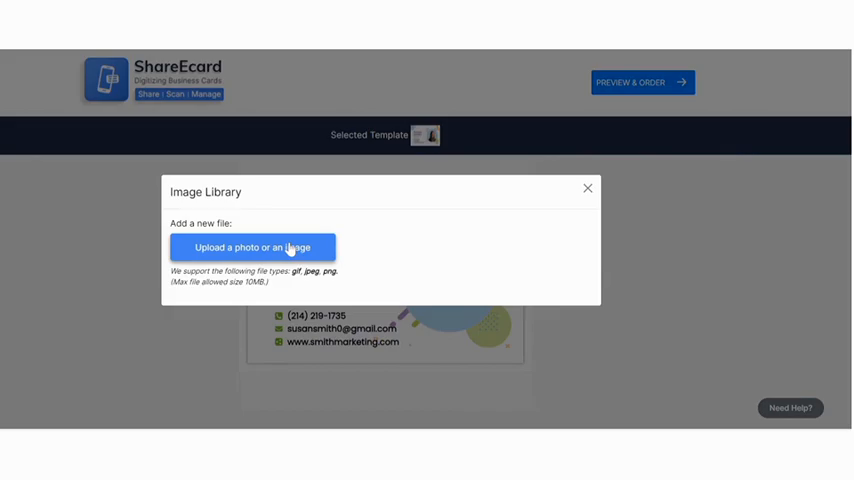
click(253, 247)
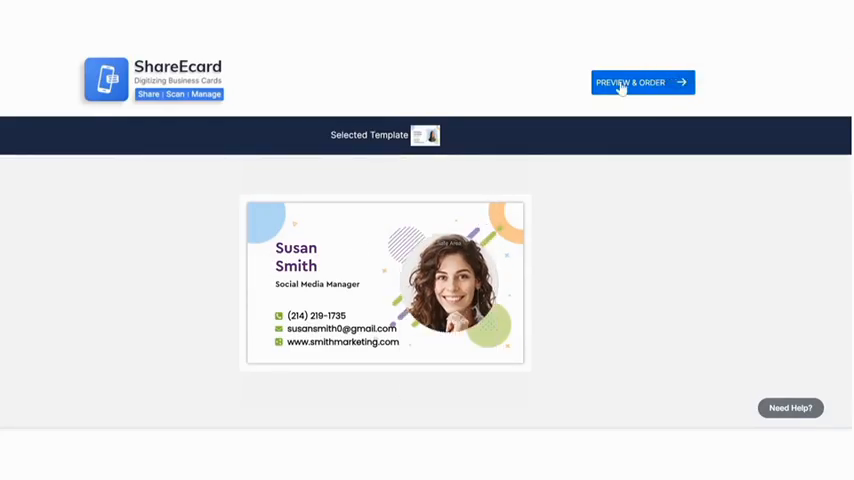
click(642, 82)
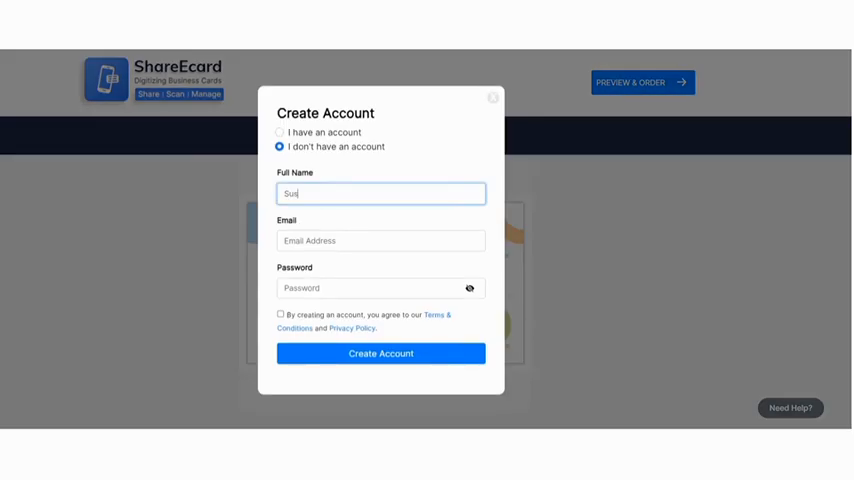
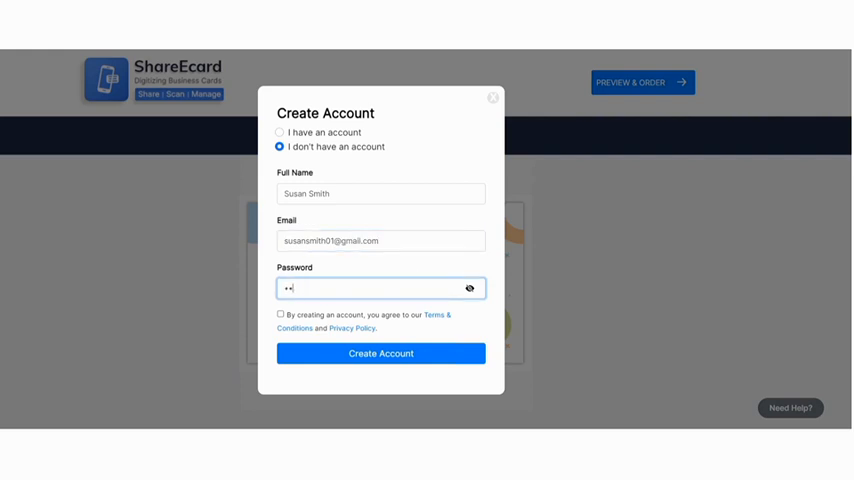
click(380, 353)
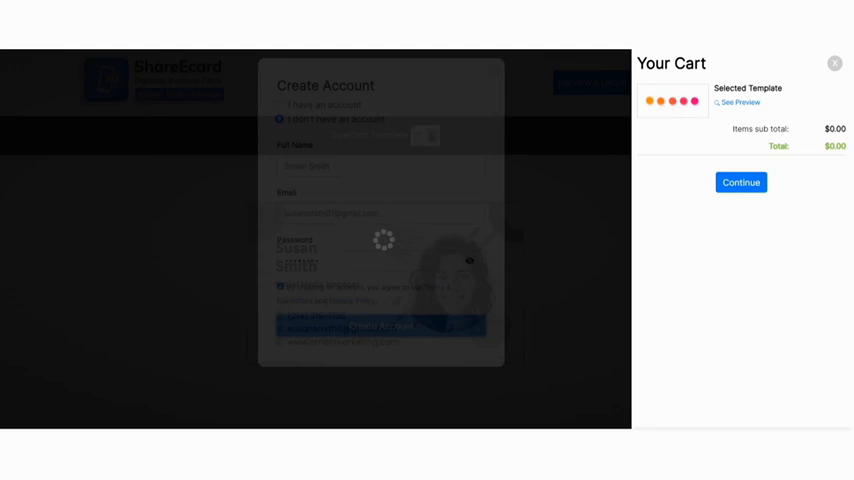
click(381, 325)
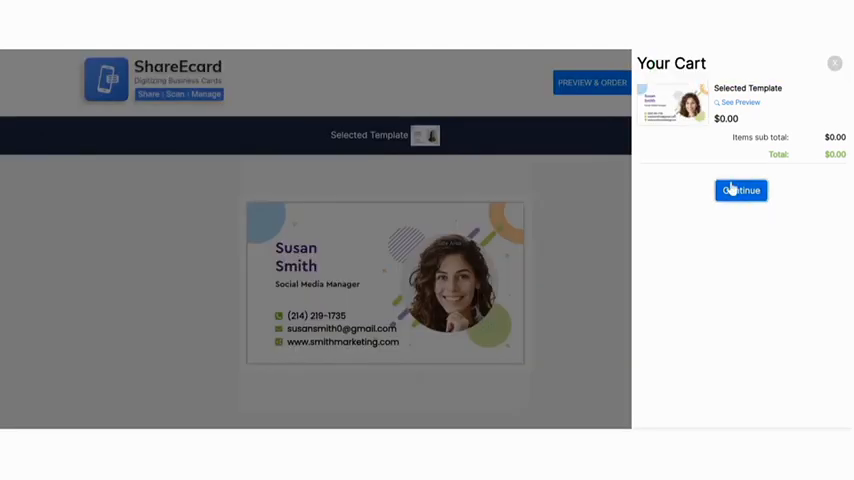
click(740, 190)
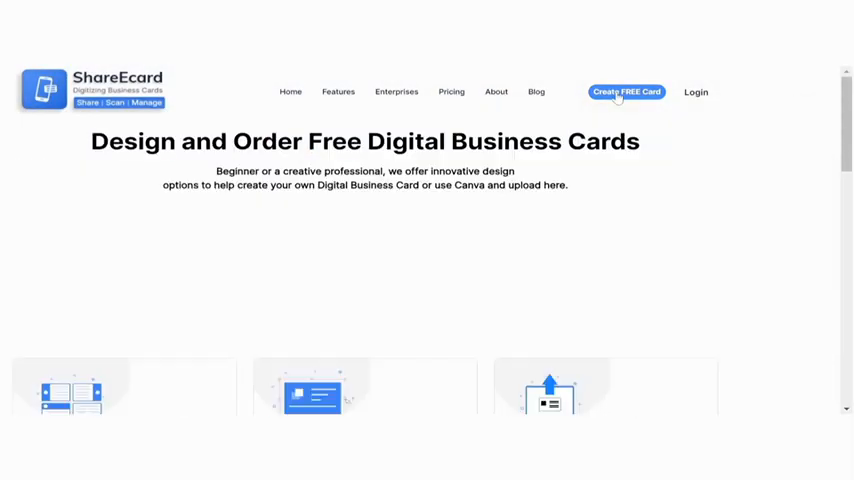
- Begin a second card using the blank template option
scroll(down, 3)
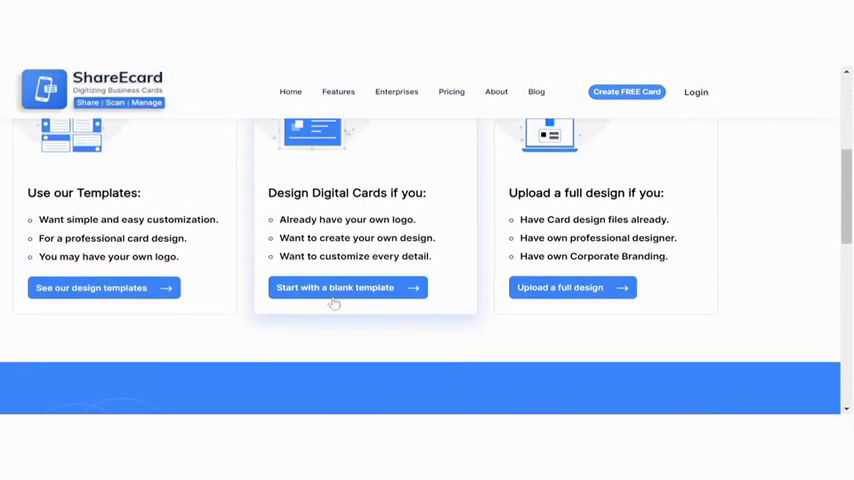
click(334, 288)
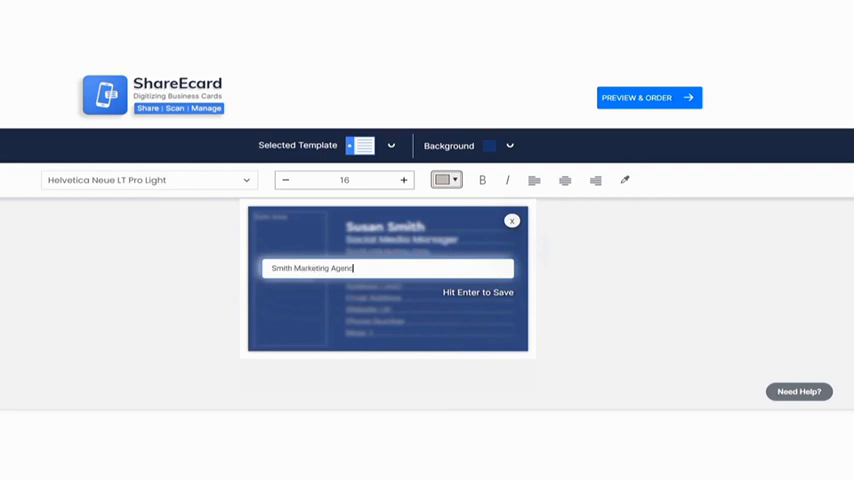
click(145, 180)
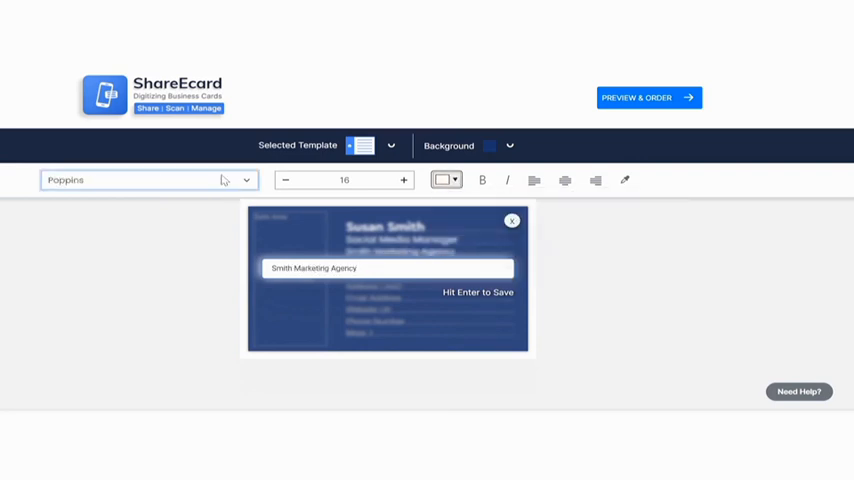
click(148, 180)
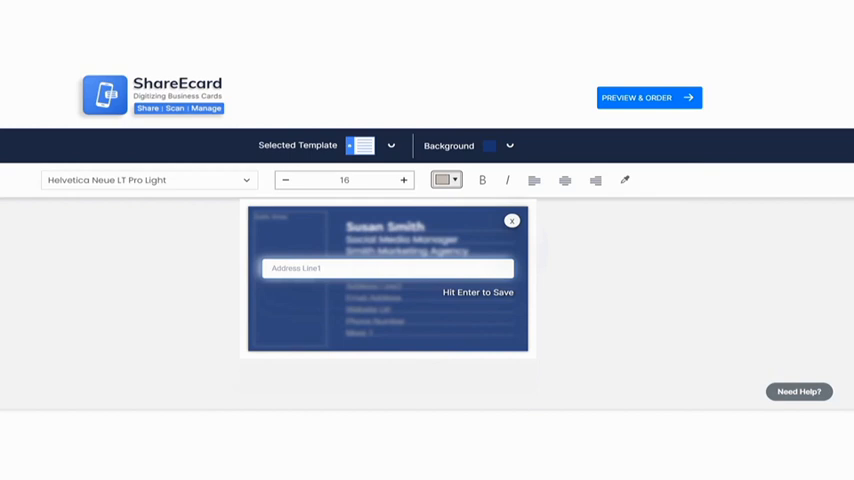
click(455, 180)
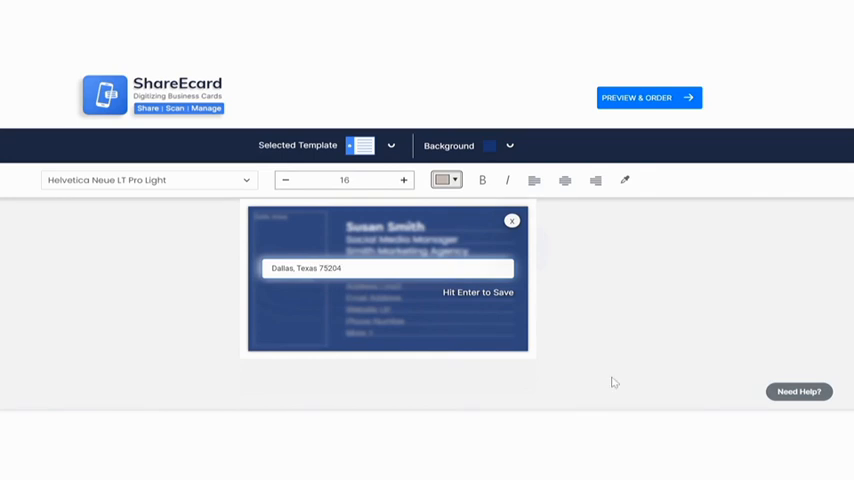
text(susan)
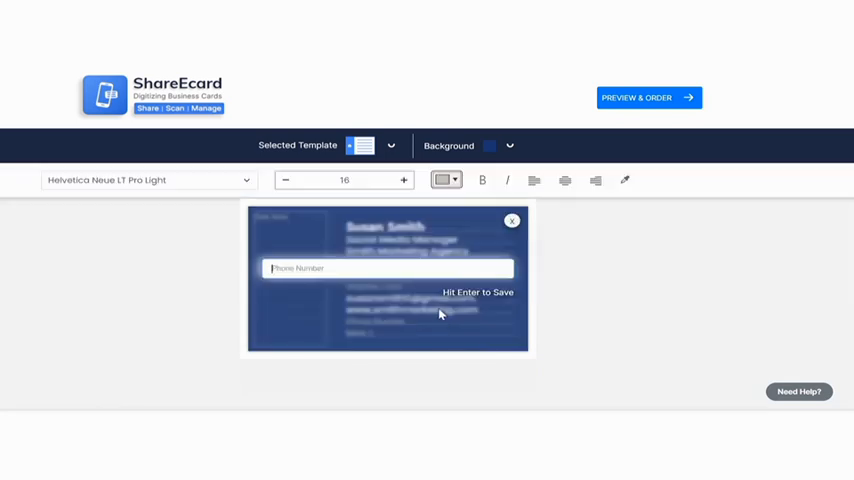
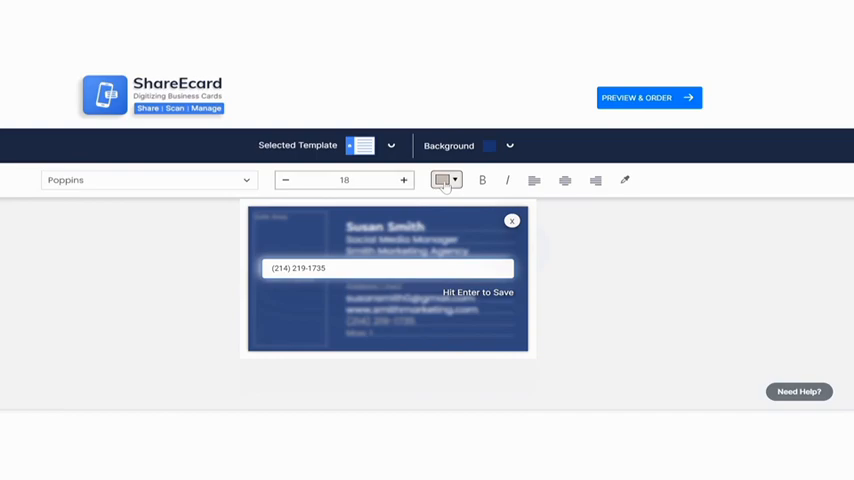
click(445, 180)
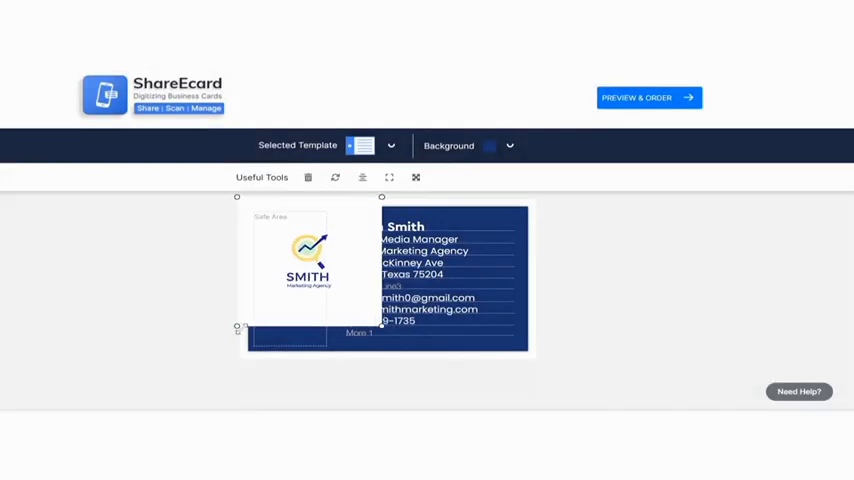
- Fit the logo into the left panel, then preview and close the finished card
click(640, 97)
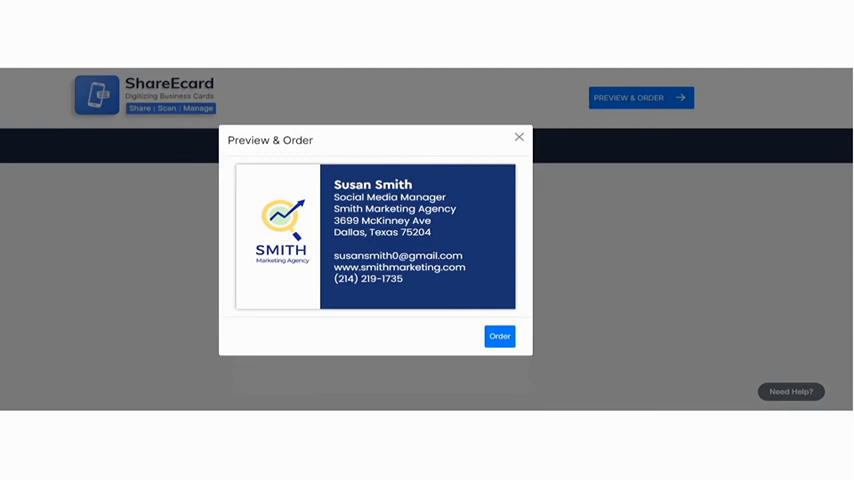
click(519, 137)
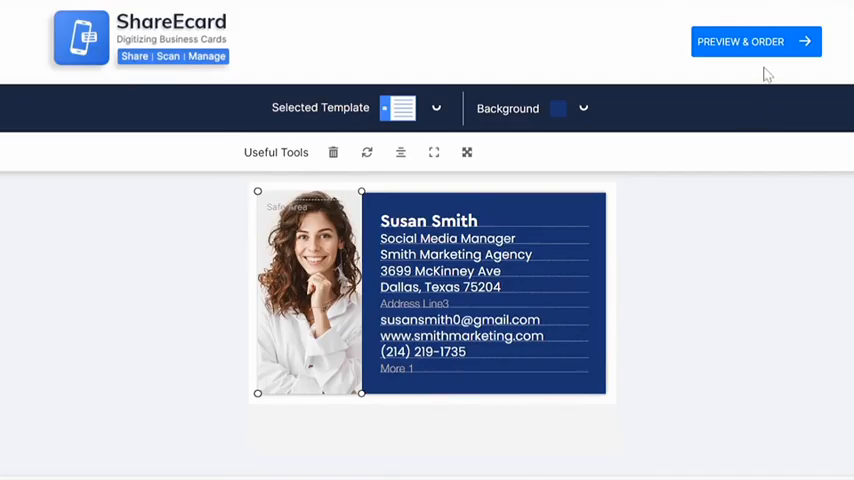
click(755, 41)
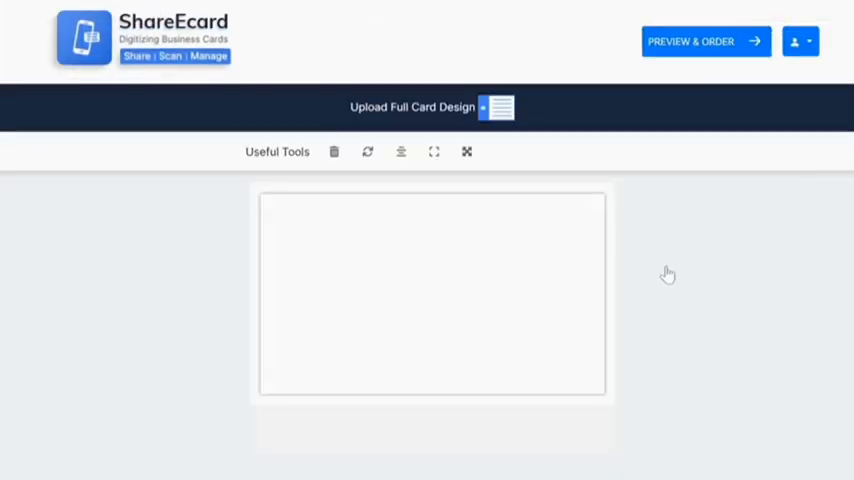
- Upload the full dark green card design image into the empty card and preview it
click(497, 107)
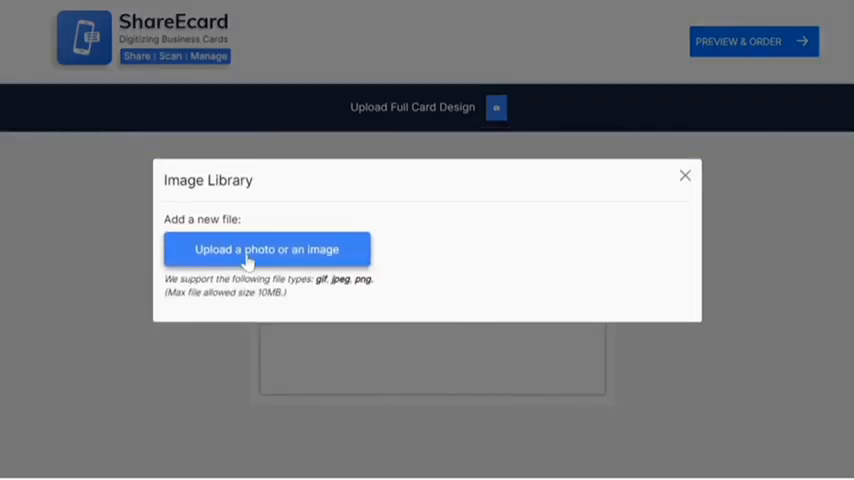
click(267, 249)
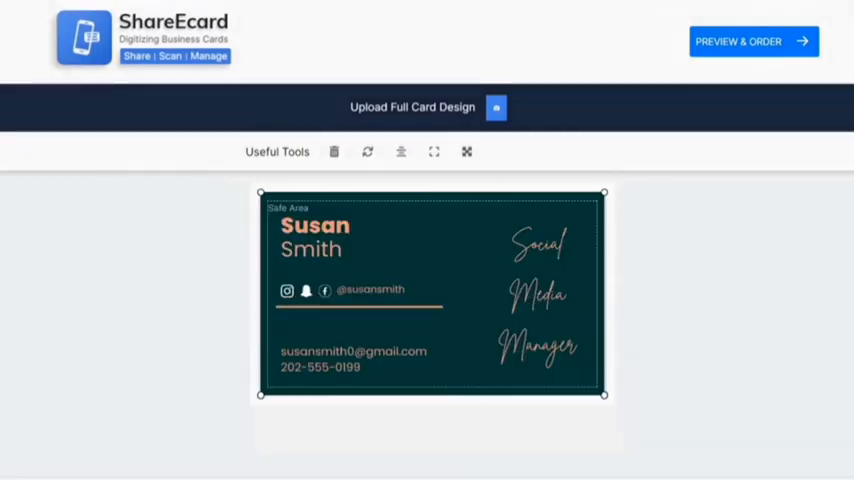
click(434, 151)
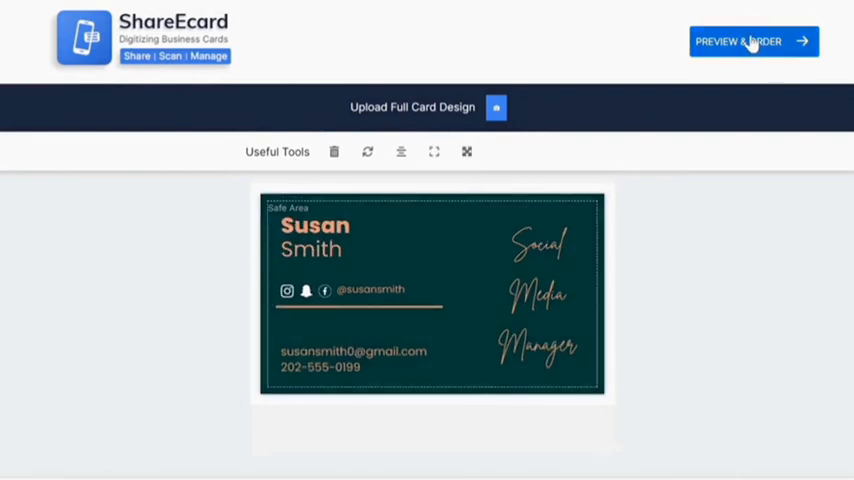
click(739, 41)
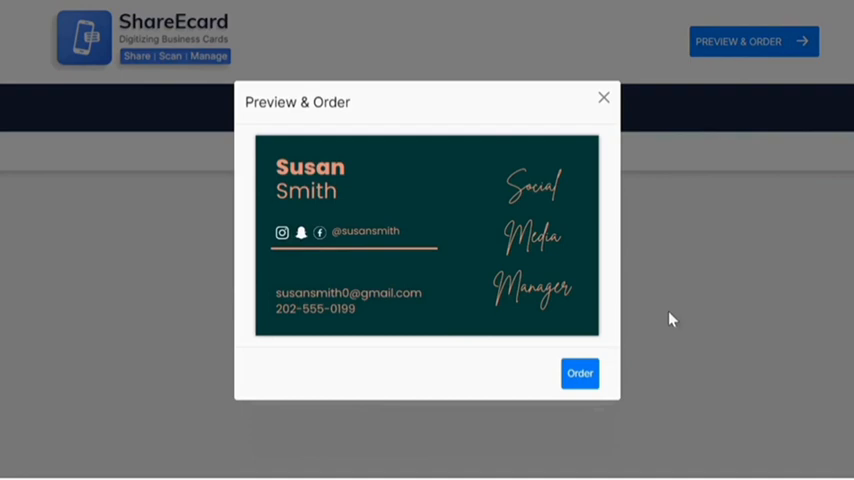